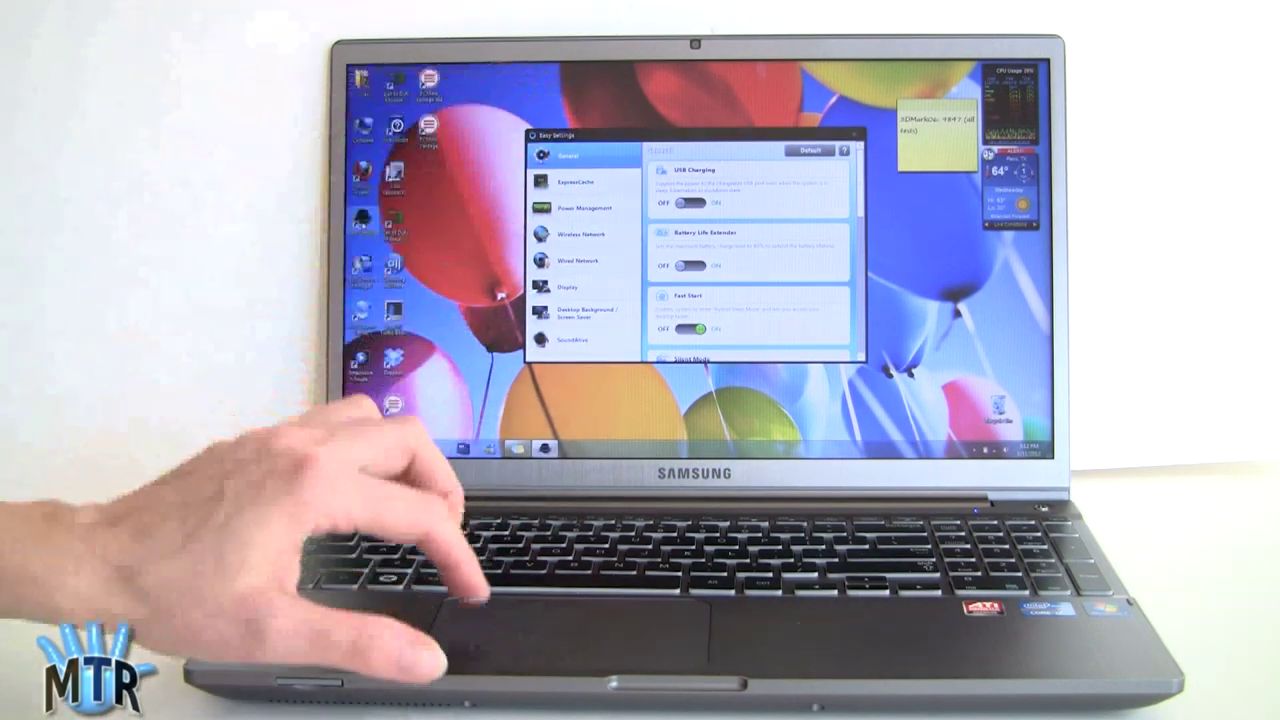
# Switch Easy Settings to the ExpressCache section from the sidebar
pyautogui.click(580, 182)
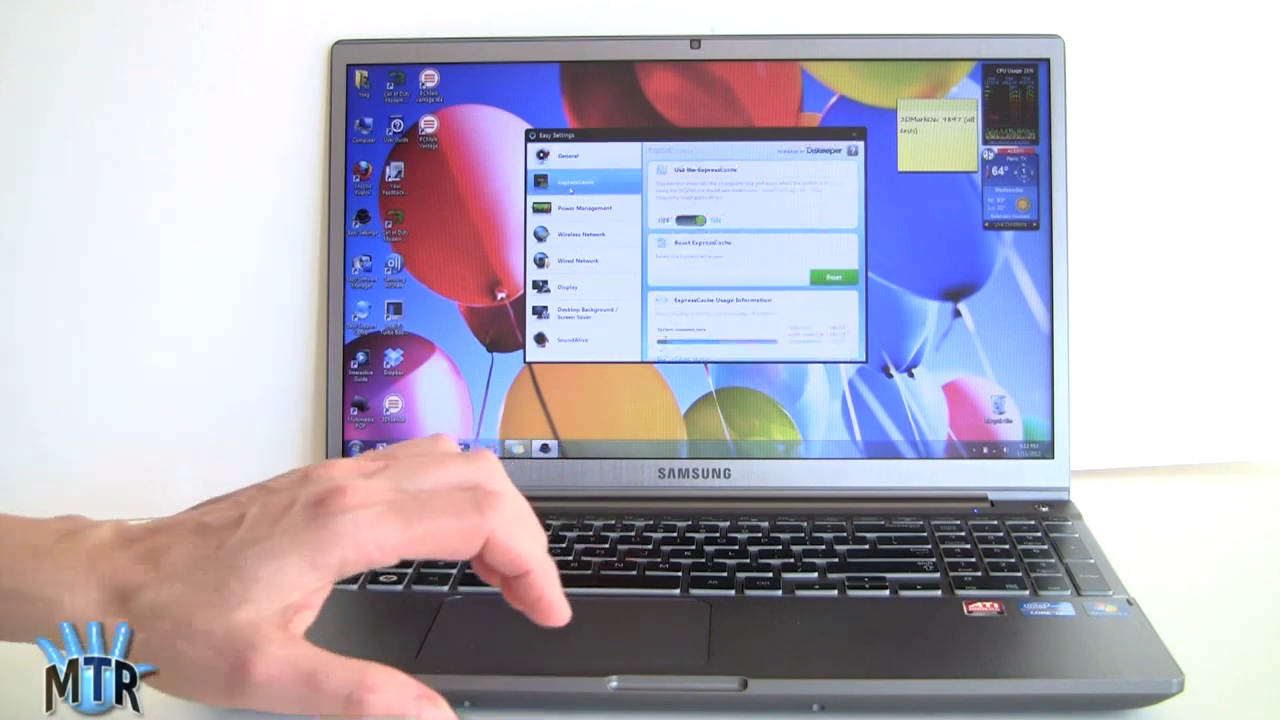